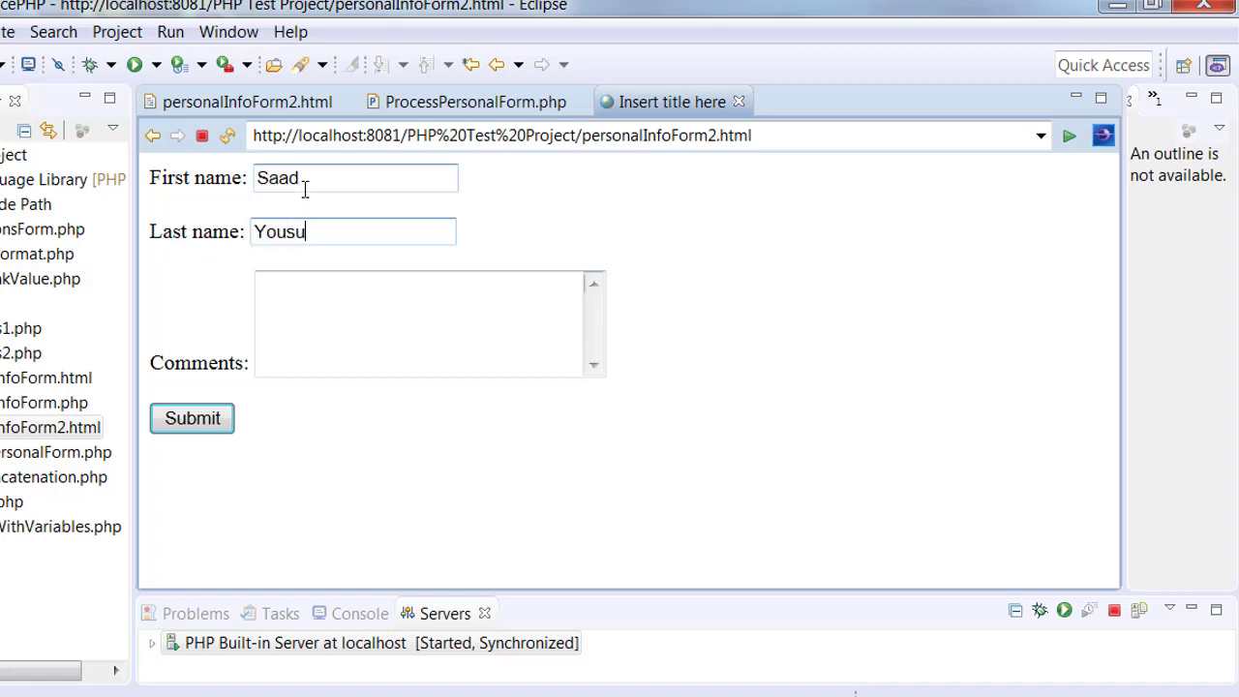
Enter 'Hello there' in the multi-line Comments box and submit the personal info form
type("He")
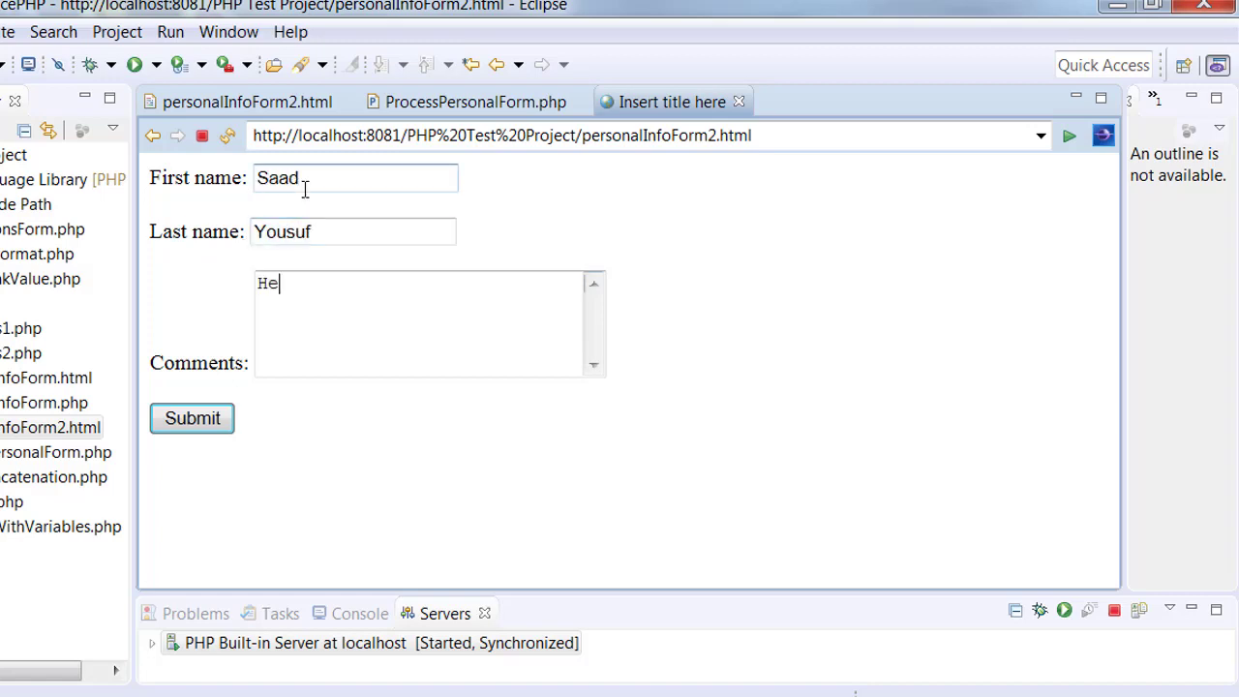
type("llo there!")
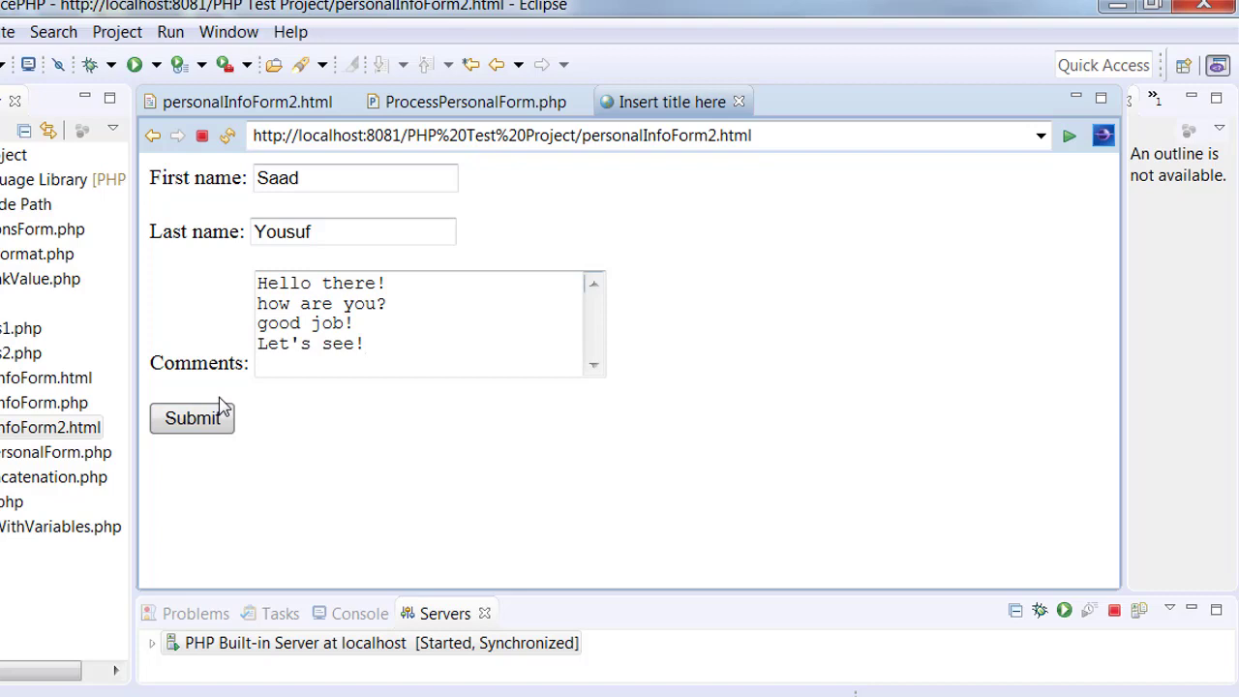
left_click(190, 418)
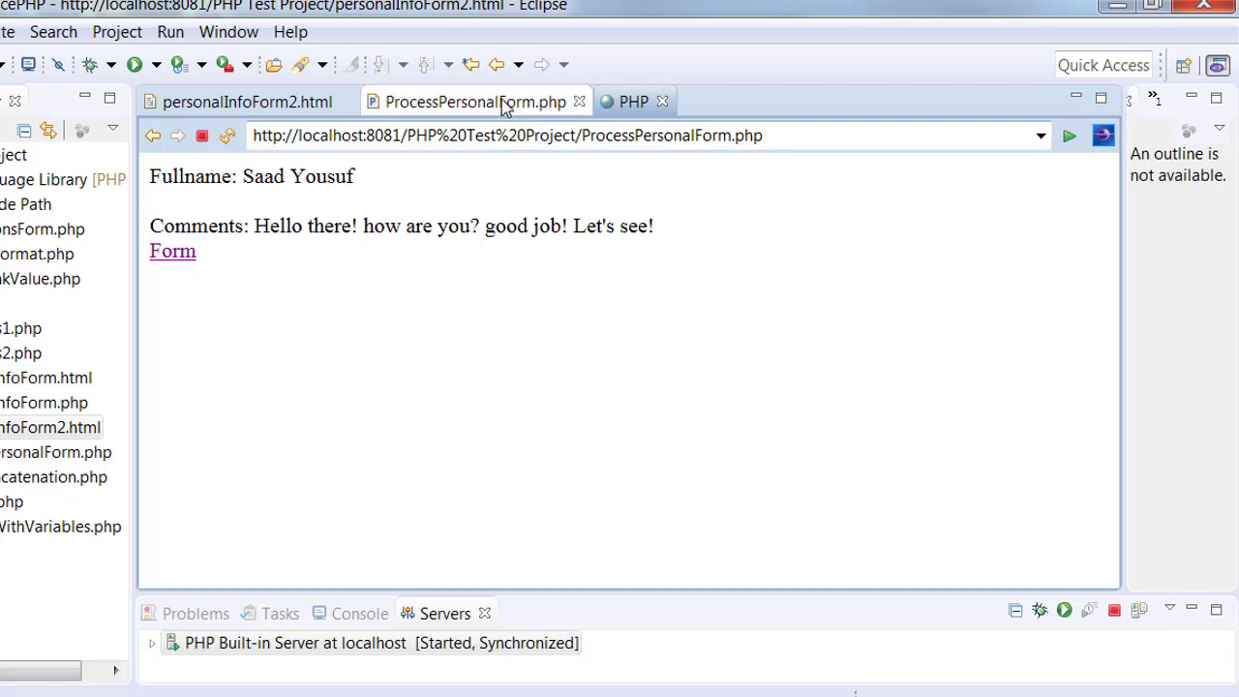
Wrap $_POST['comments'] in nl2br(..., false) in ProcessPersonalForm.php and save it
left_click(472, 101)
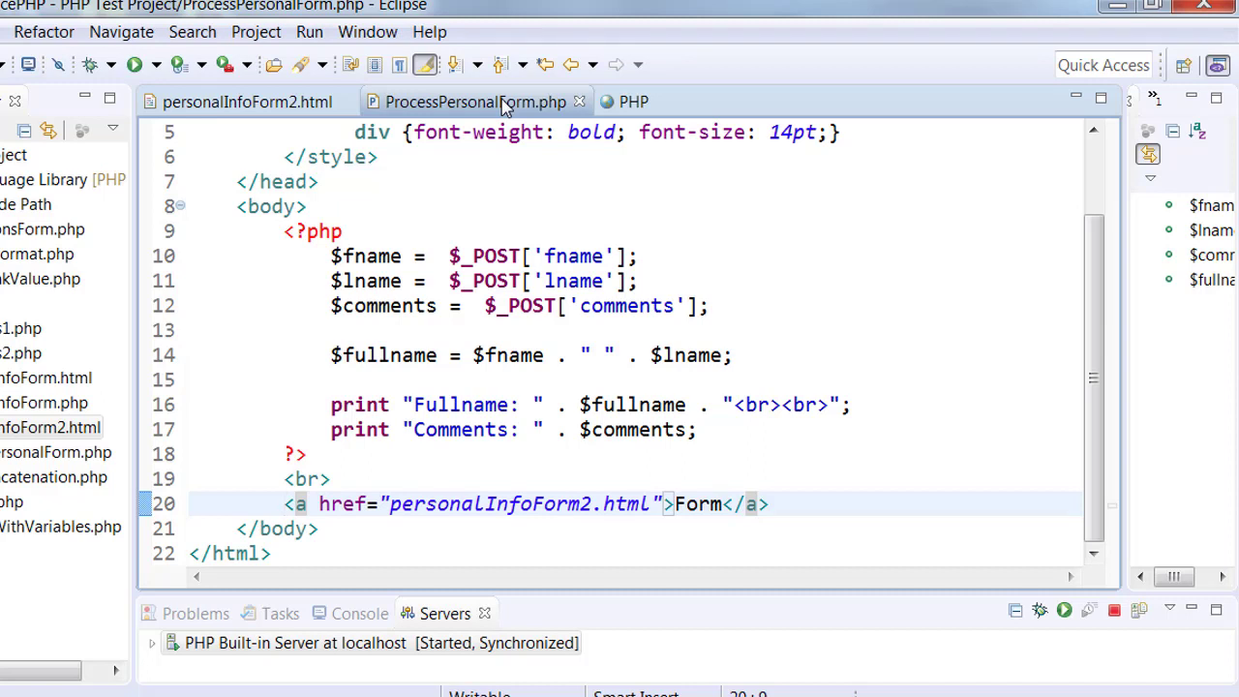
mouse_move(426, 287)
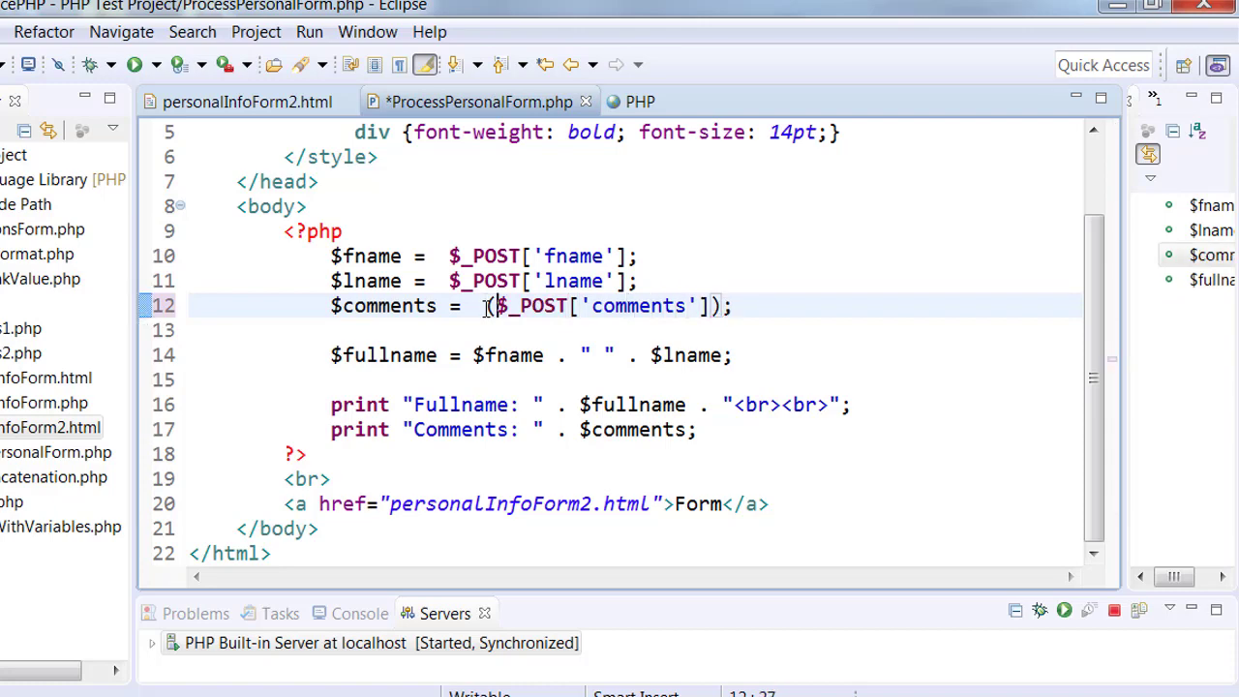
type("nl2br")
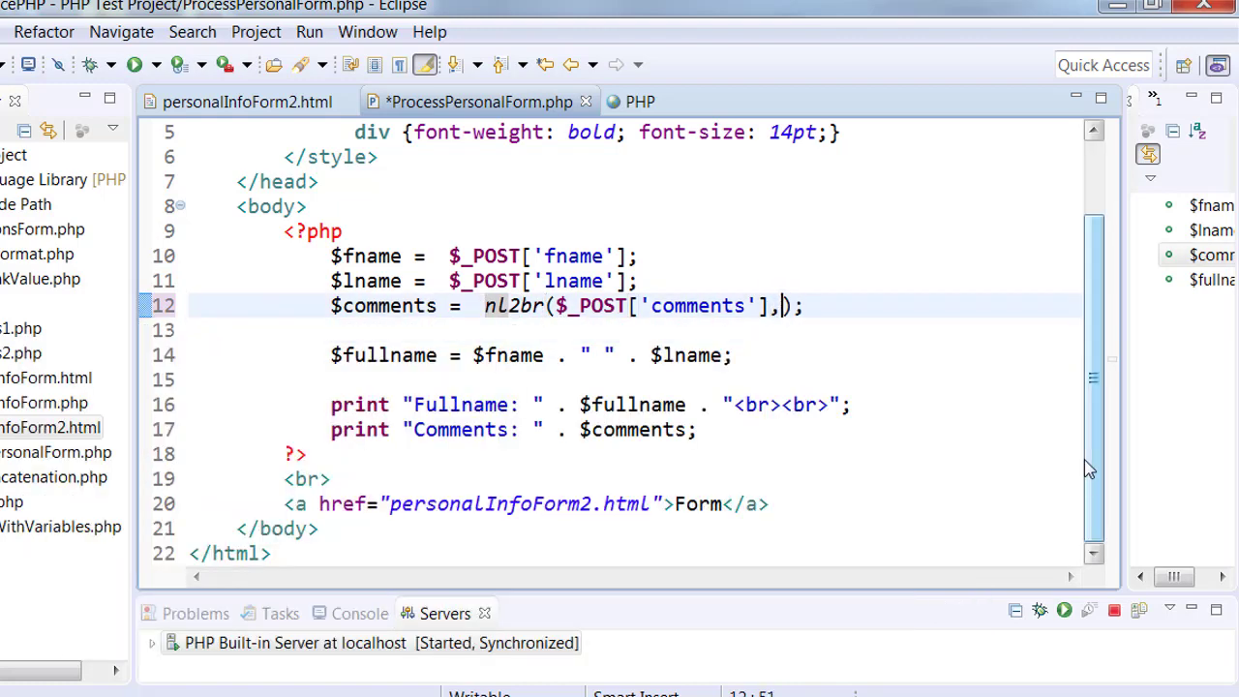
type("false")
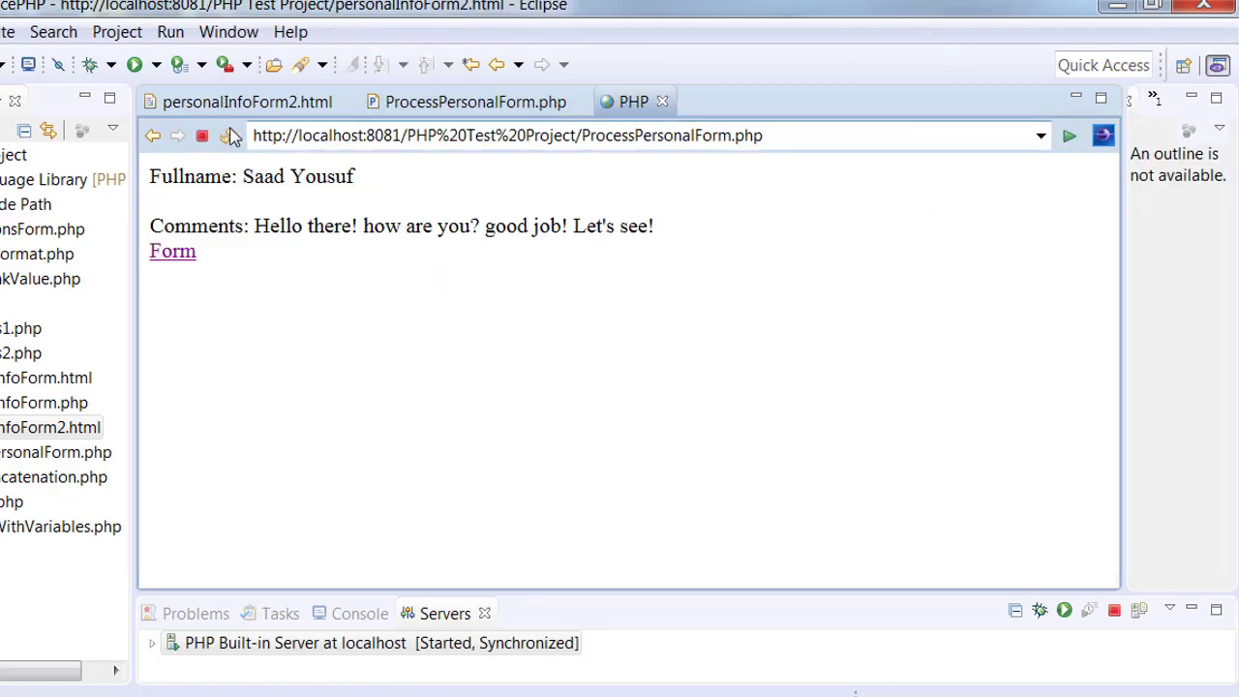
Refresh the results page, retrying the form resend, so each comment line appears separately
left_click(227, 135)
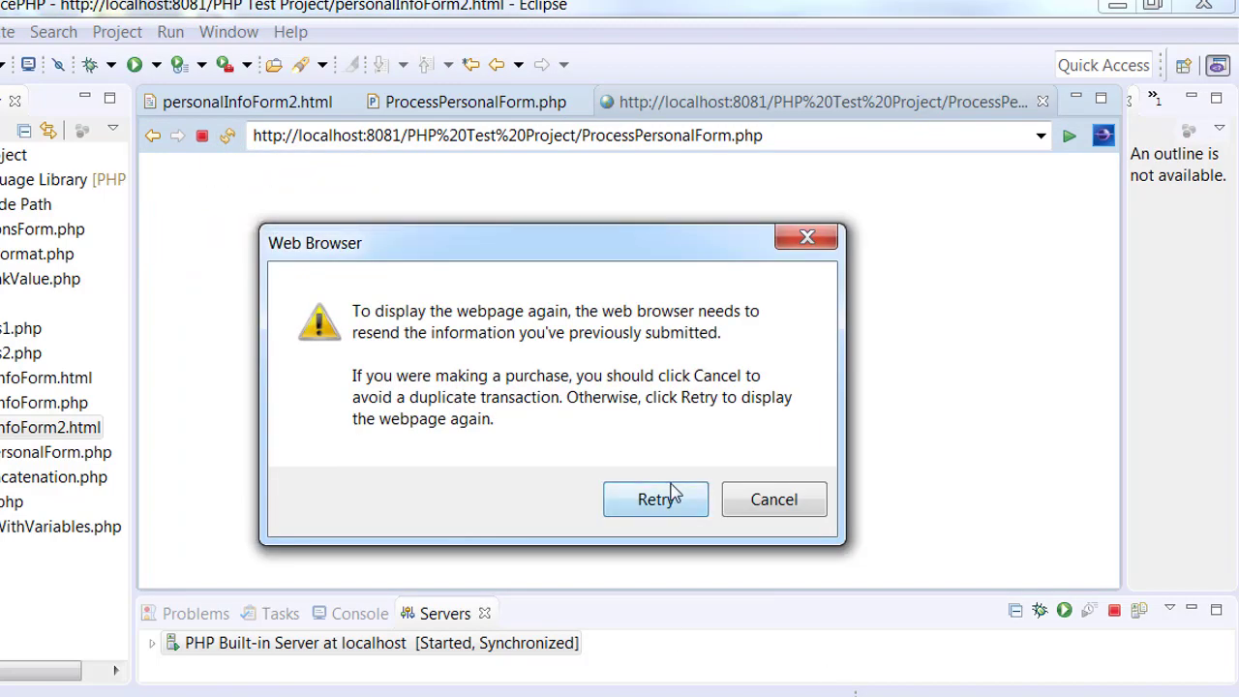
left_click(654, 500)
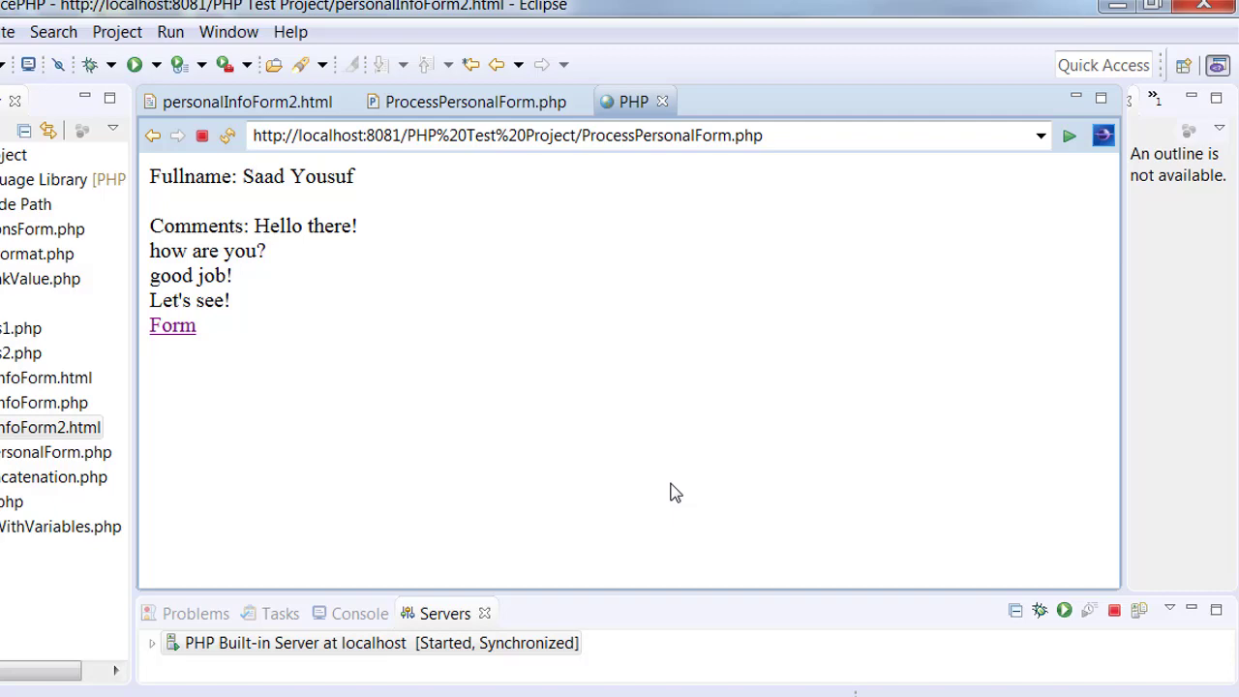
left_click(473, 101)
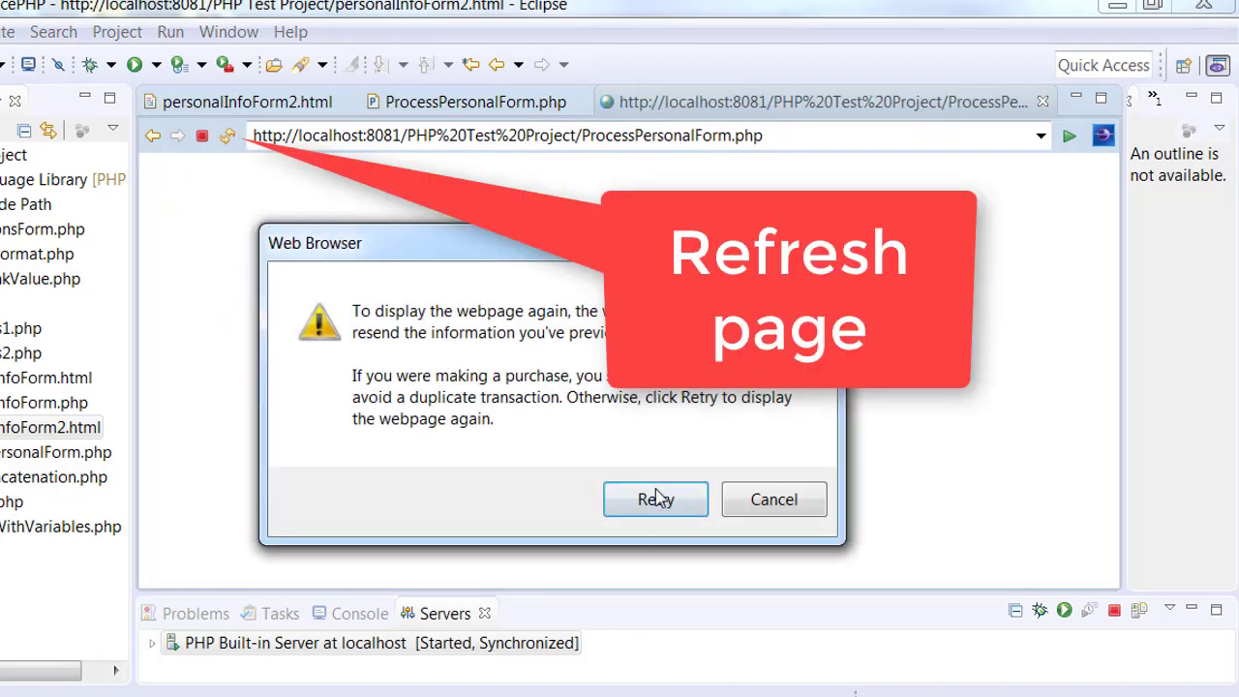
left_click(654, 499)
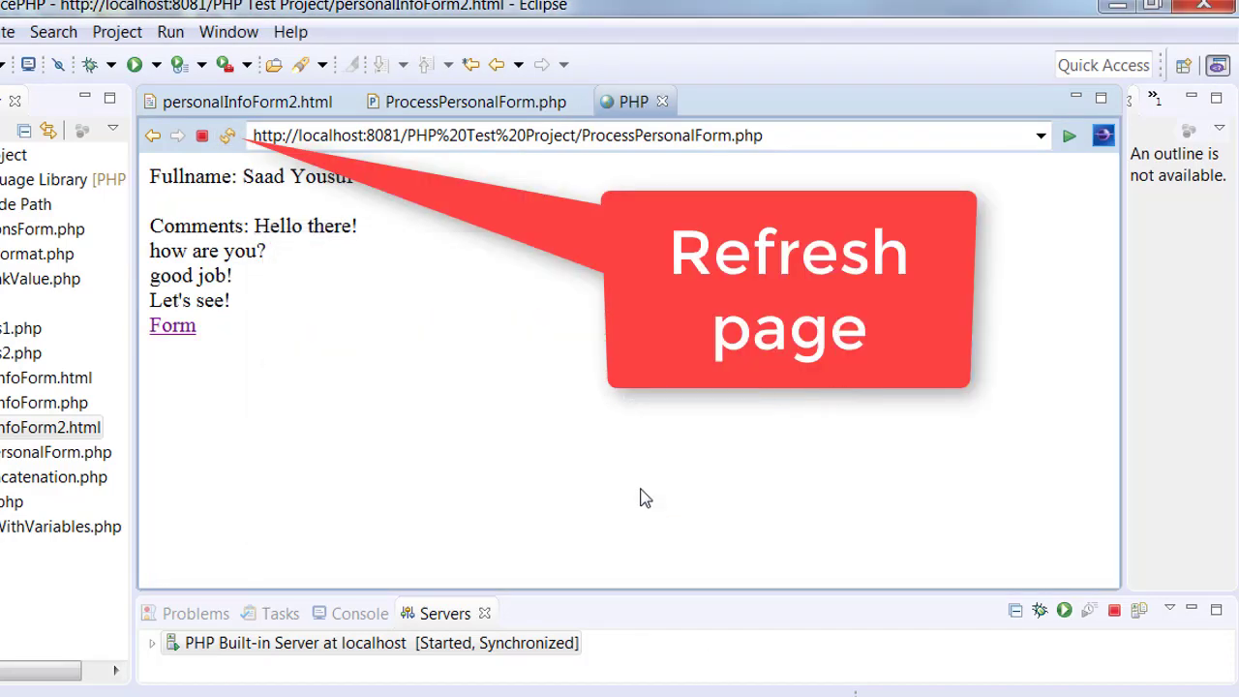
left_click(472, 101)
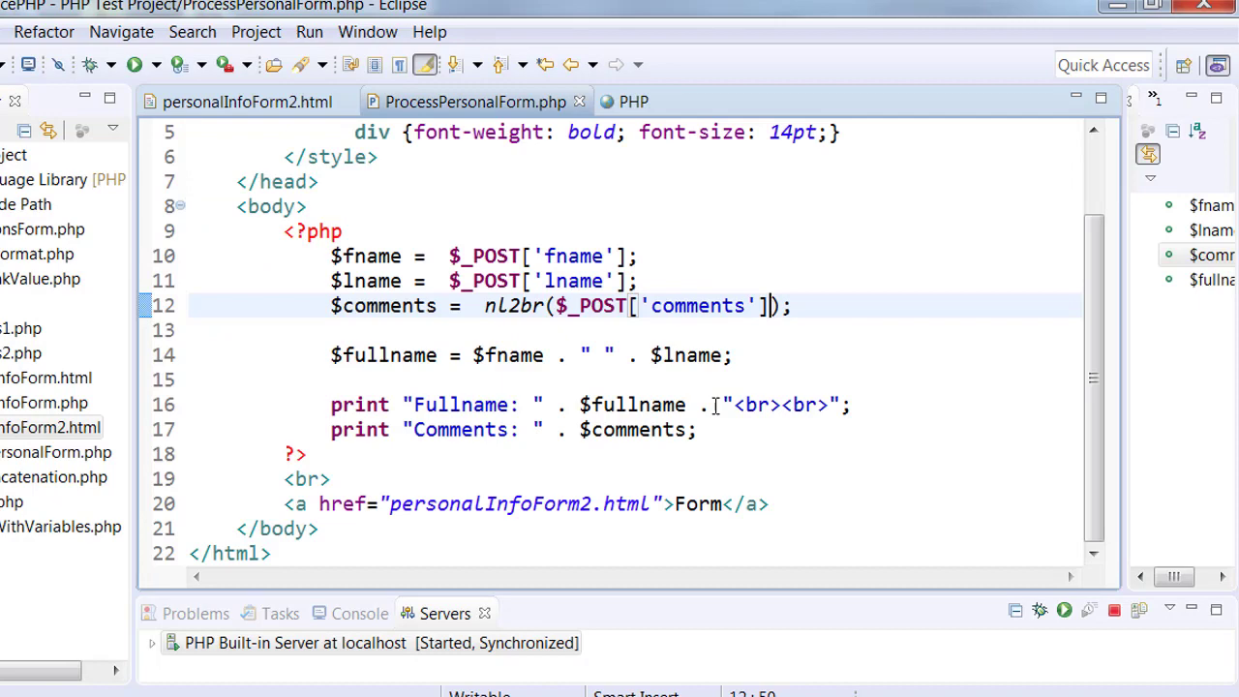
Change nl2br's second argument to true in the handler and return to the results page
type(", true")
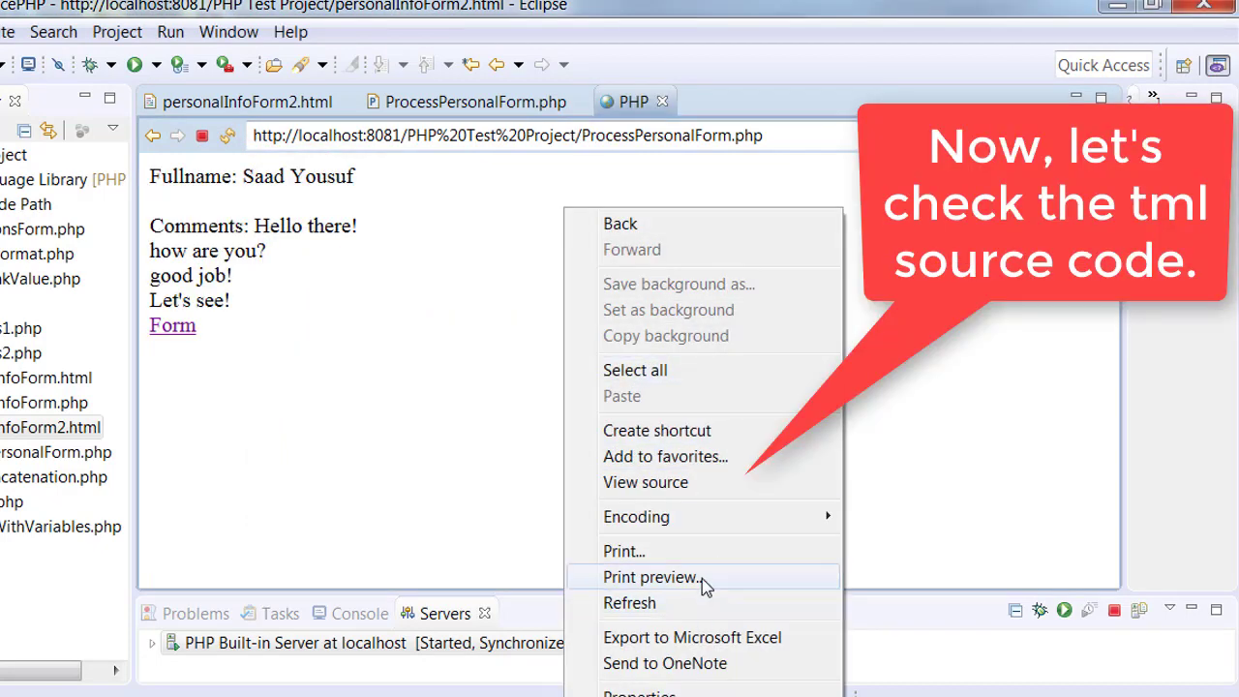
View the results page source in Notepad, showing a <br /> after each comment line
left_click(644, 482)
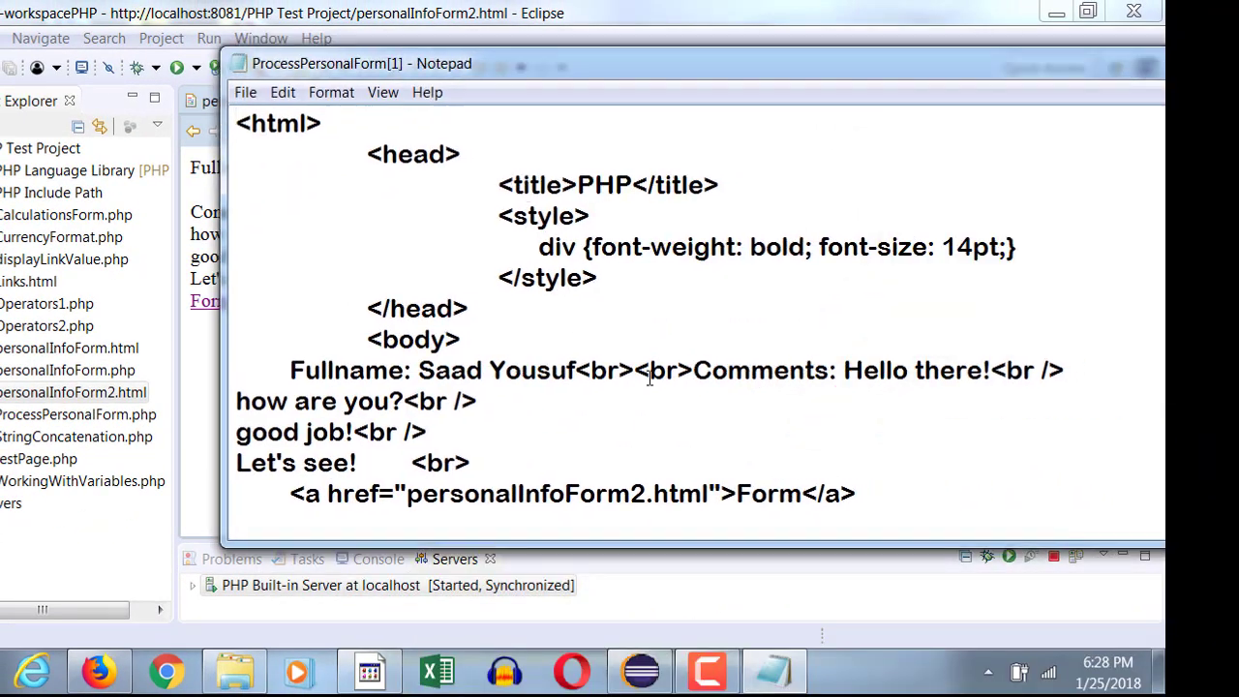
scroll("down", 3)
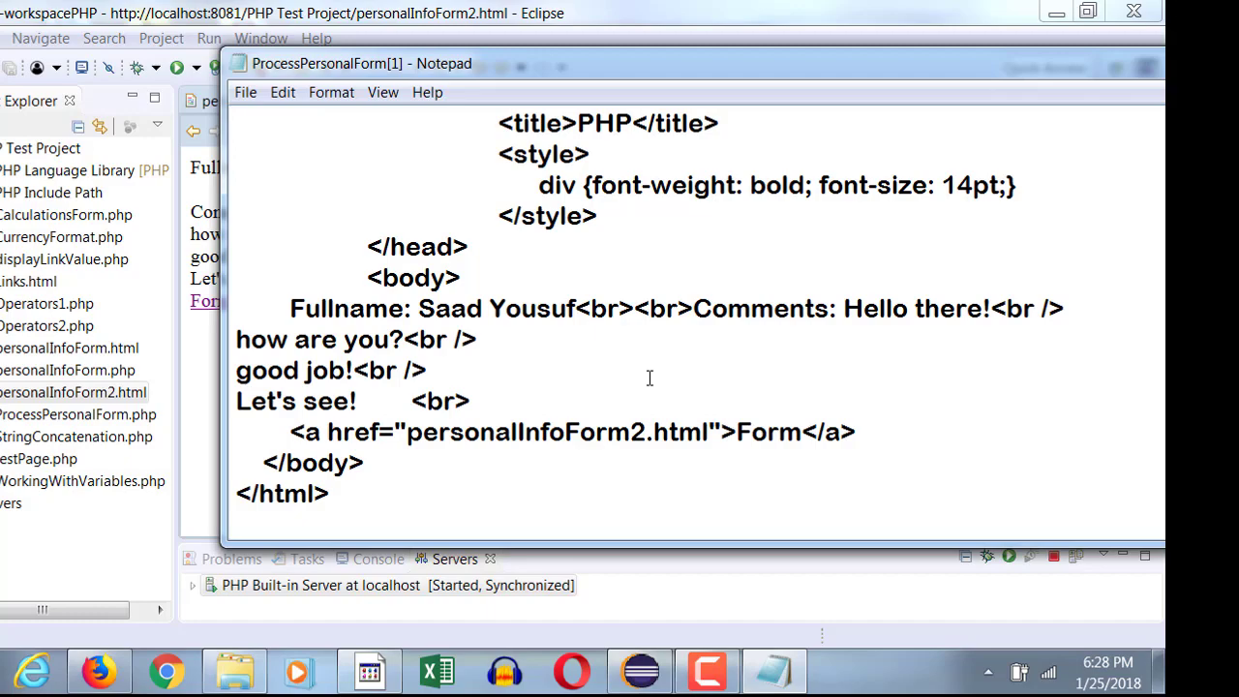